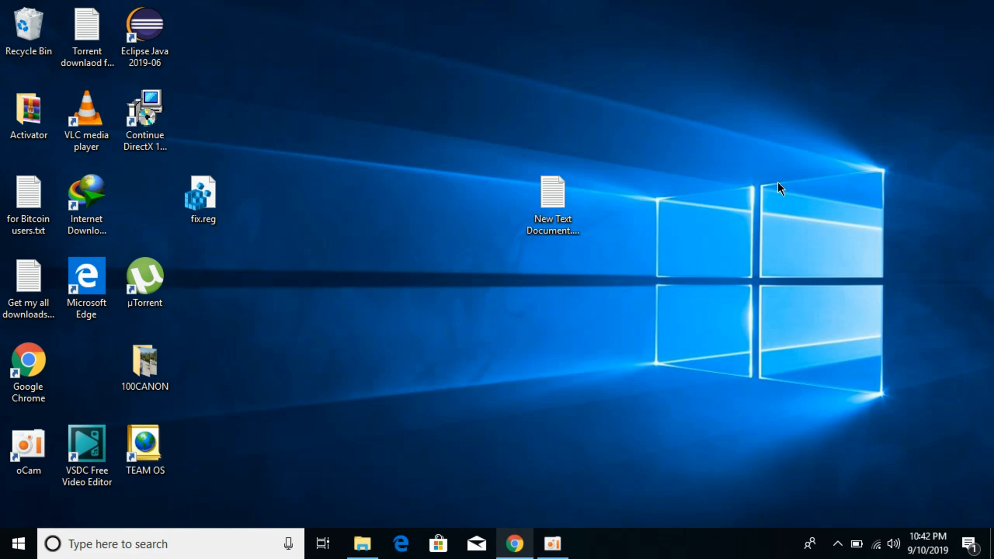
pyautogui.moveTo(520, 552)
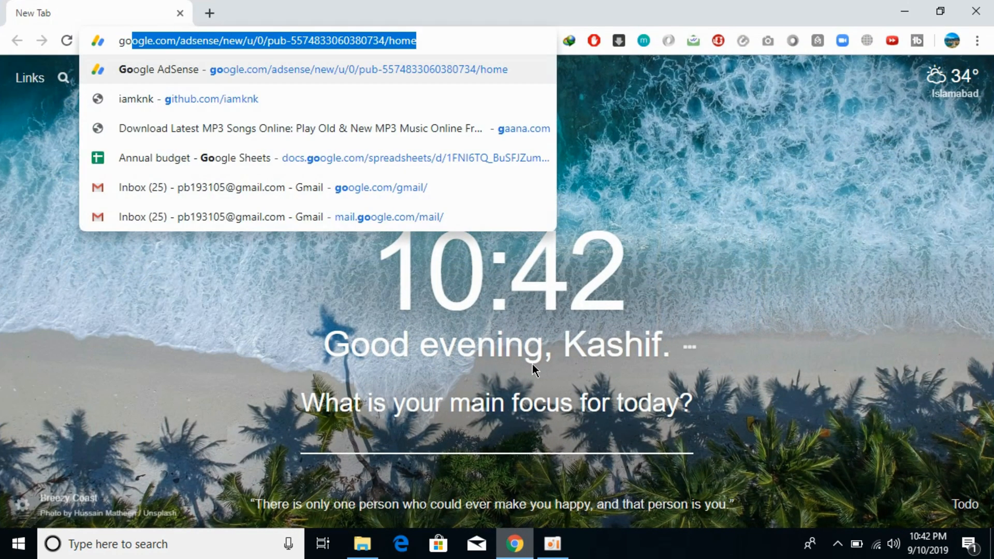
# Step: Search the web for 'google drive', follow the Drive result and enter personal Drive storage
pyautogui.write('google drive')
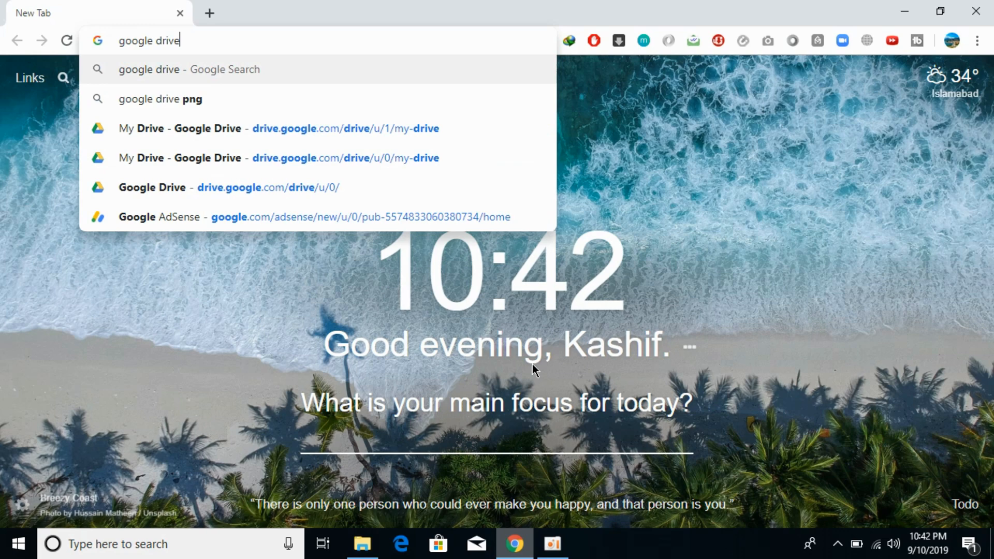
pyautogui.click(189, 69)
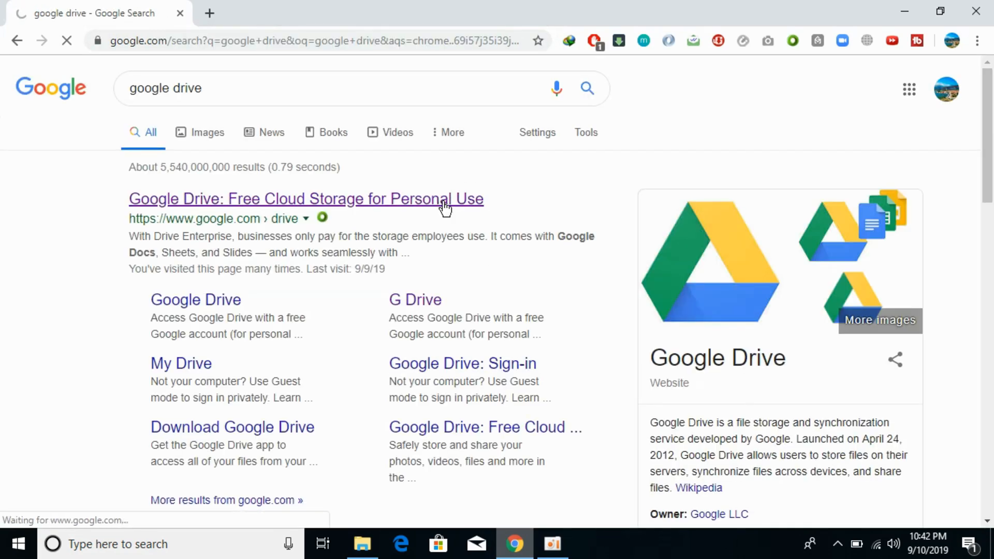
pyautogui.click(305, 199)
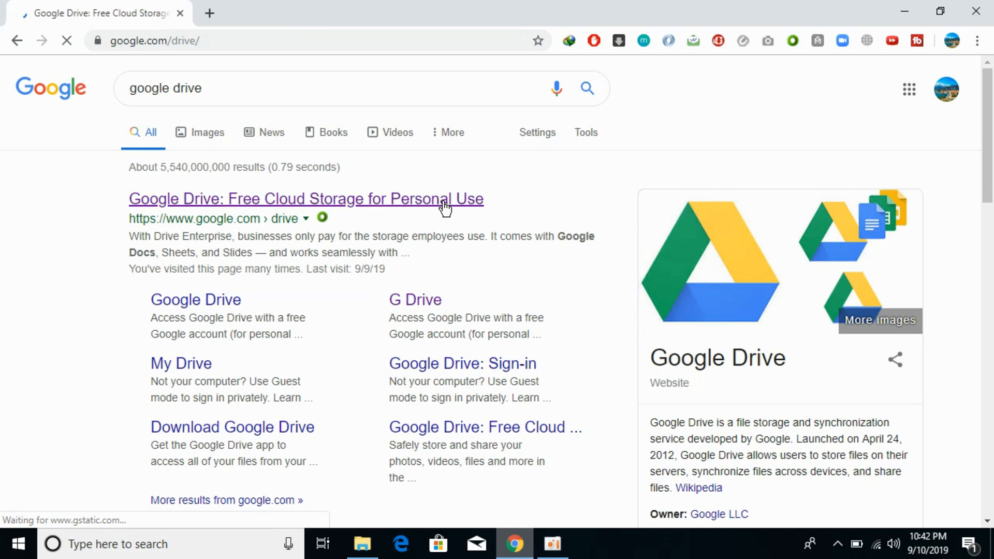
pyautogui.click(304, 199)
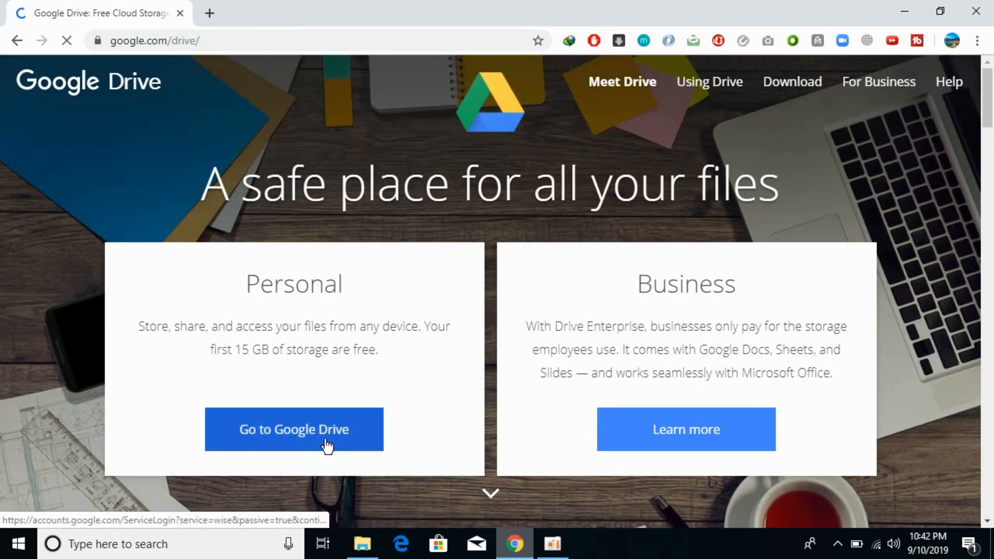
pyautogui.click(293, 429)
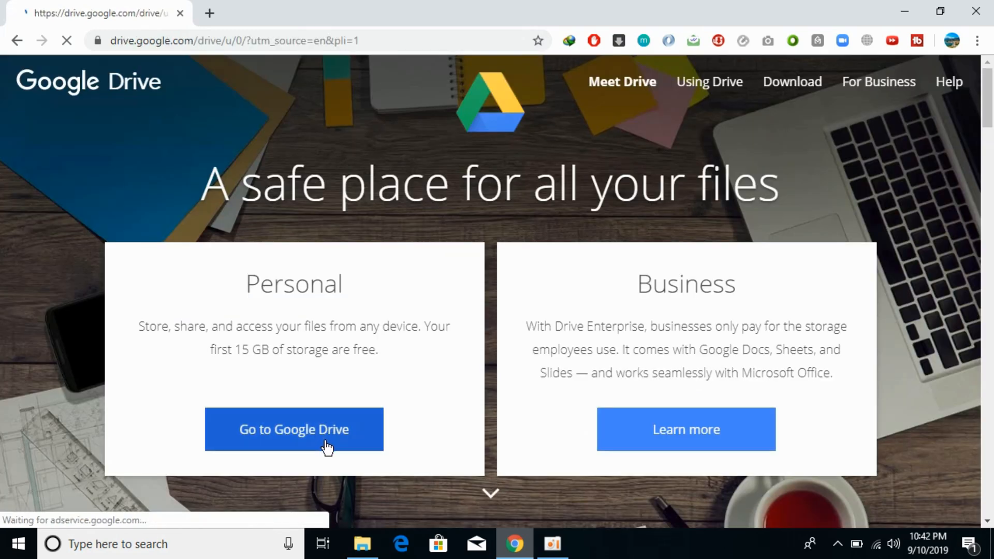
pyautogui.click(293, 429)
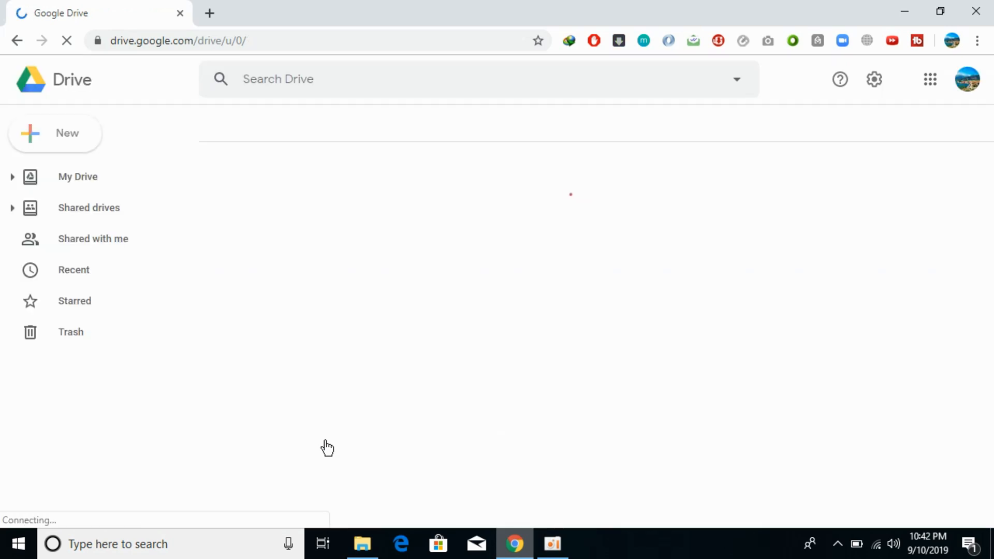
# Step: Let the My Drive page finish loading with its quick access files and folders
pyautogui.click(78, 177)
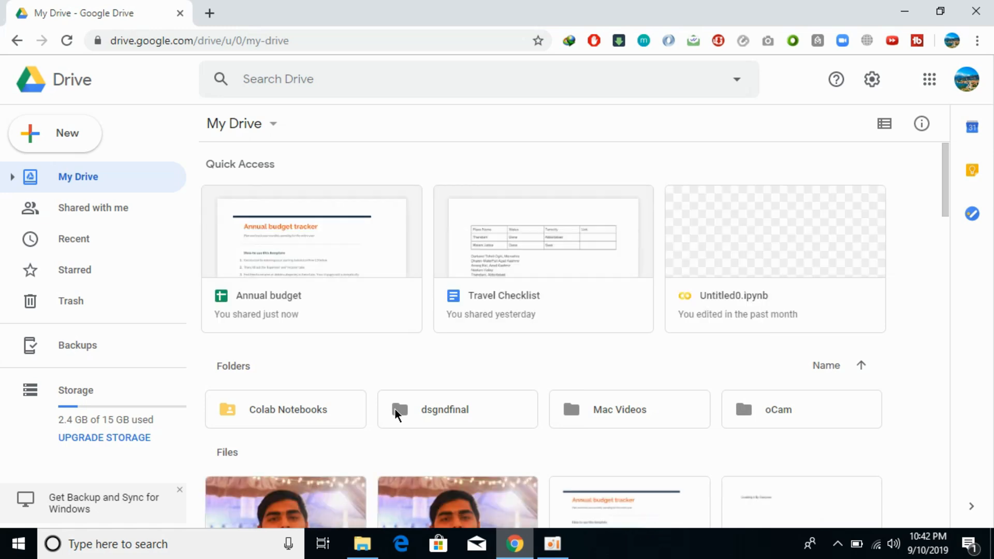
pyautogui.moveTo(488, 315)
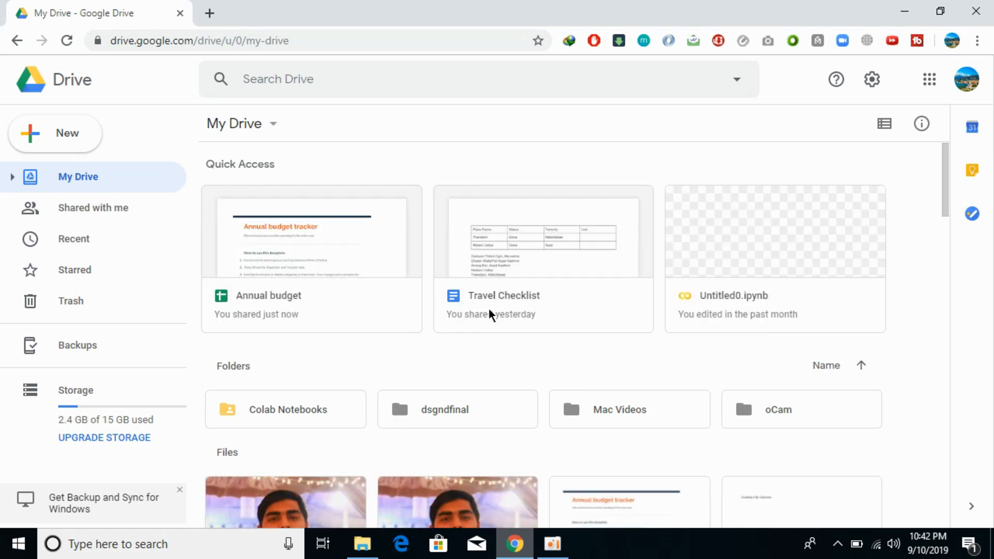
pyautogui.moveTo(425, 427)
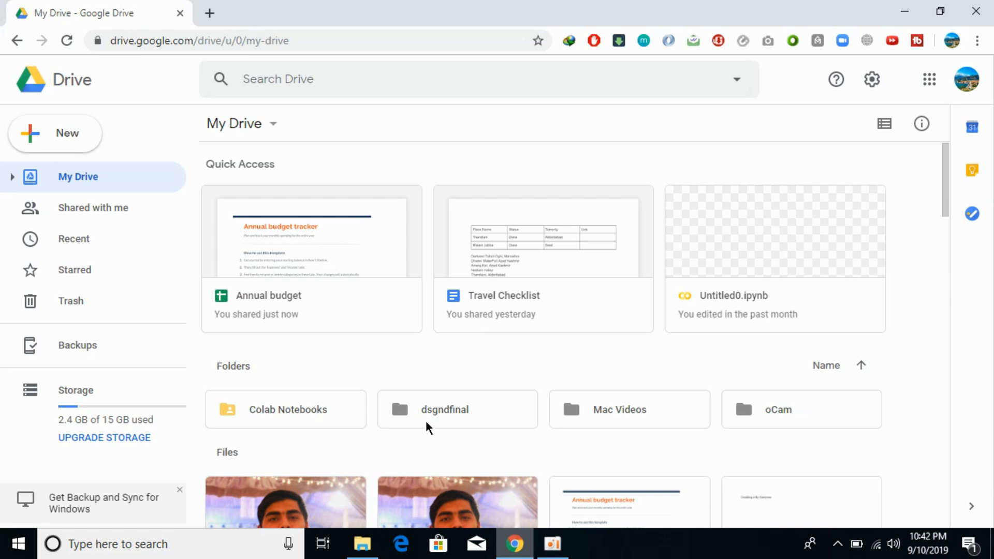
pyautogui.moveTo(436, 414)
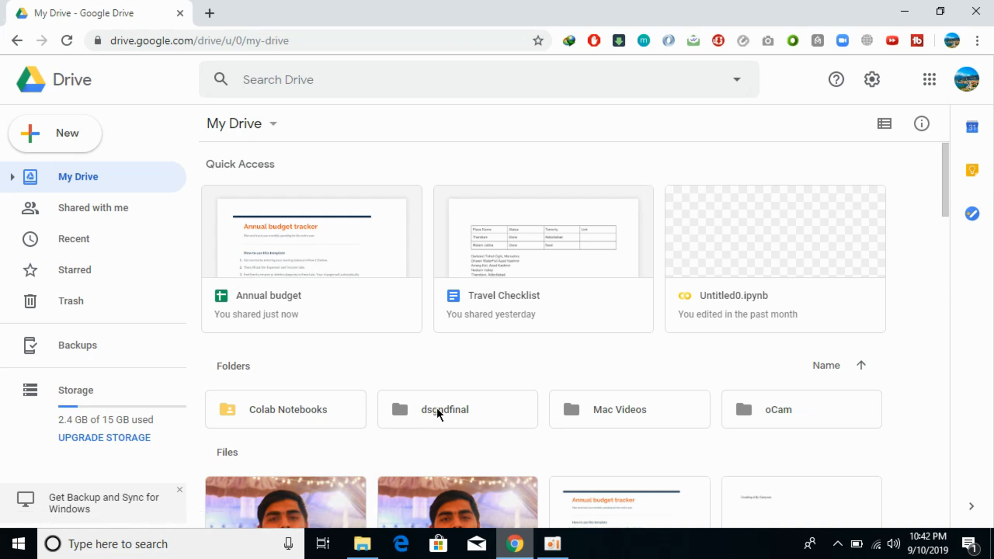
# Step: Bring up the Share dialog for the dsgndfinal folder from its context menu
pyautogui.rightClick(444, 410)
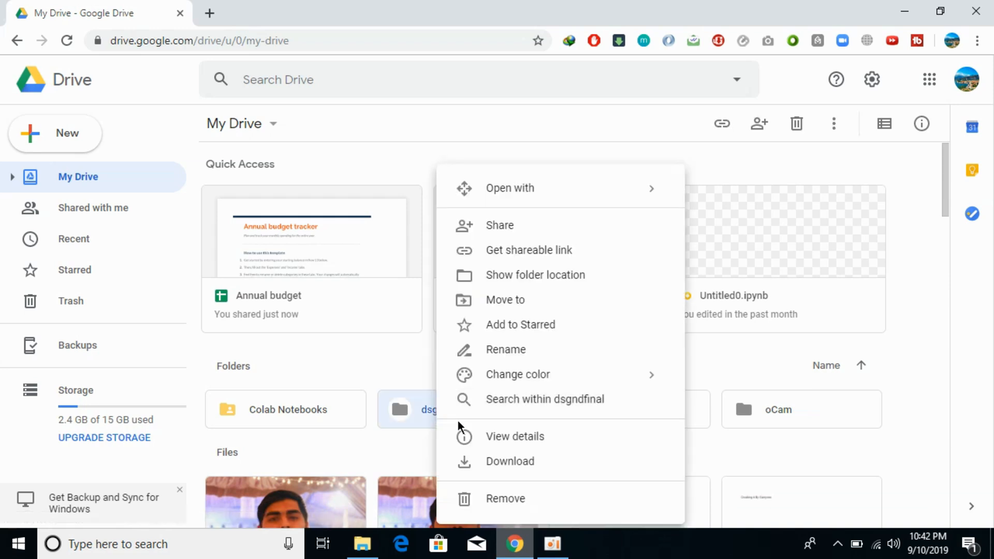
pyautogui.moveTo(500, 224)
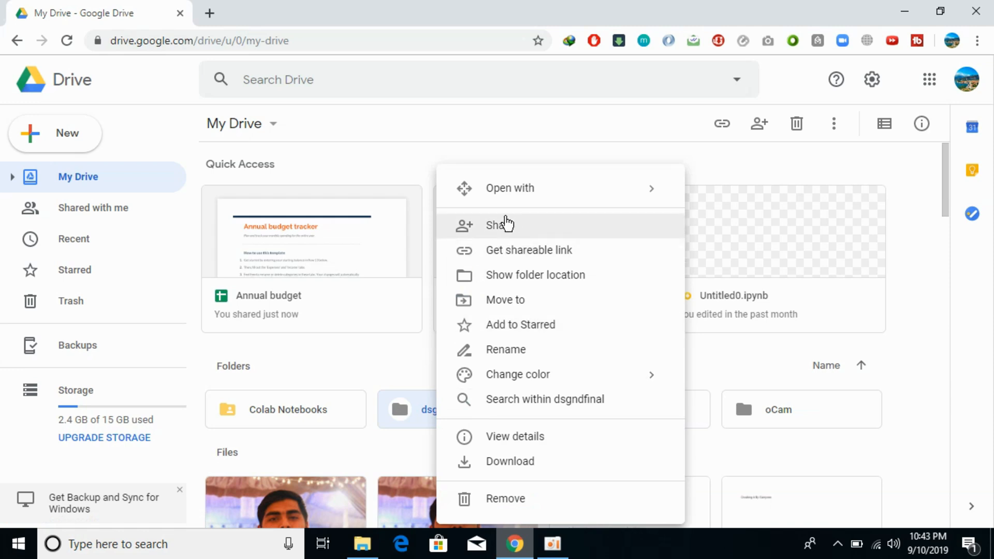
pyautogui.click(499, 226)
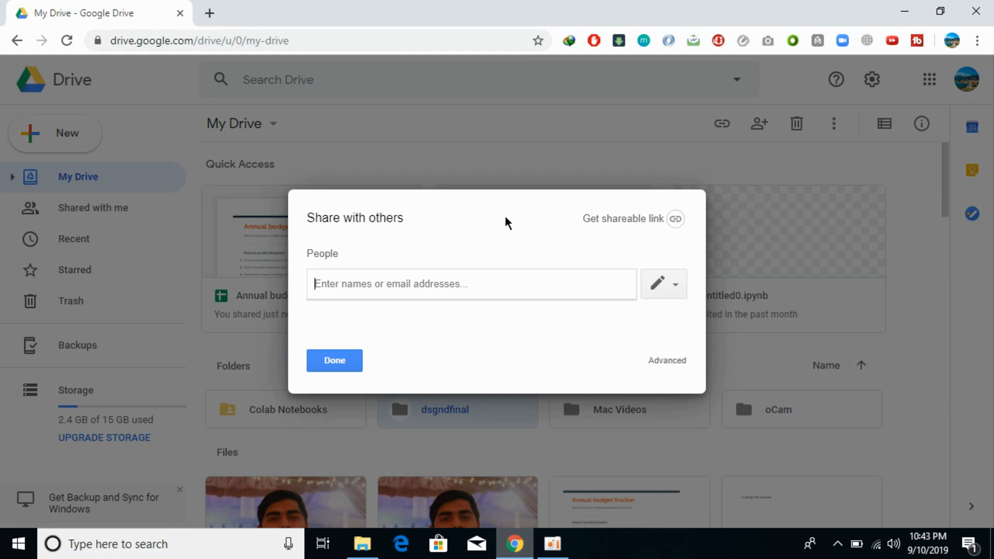
pyautogui.moveTo(640, 218)
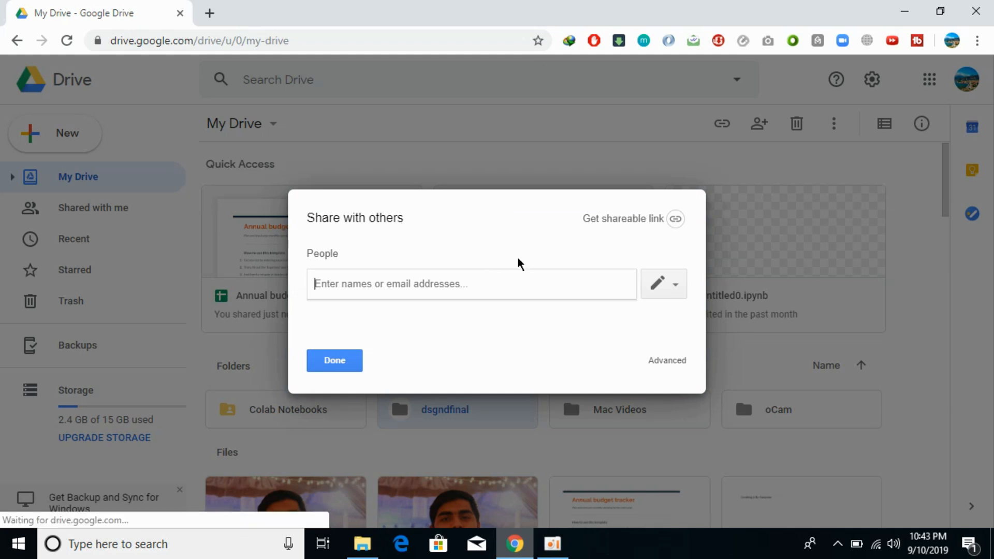
pyautogui.moveTo(632, 218)
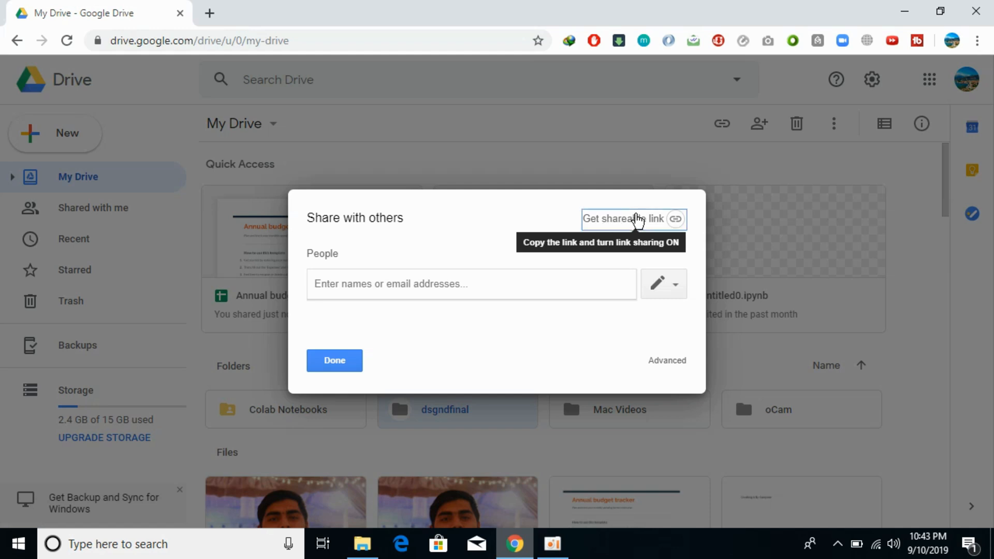
# Step: Enable link sharing as 'Anyone with the link can view' and copy the folder link
pyautogui.click(633, 219)
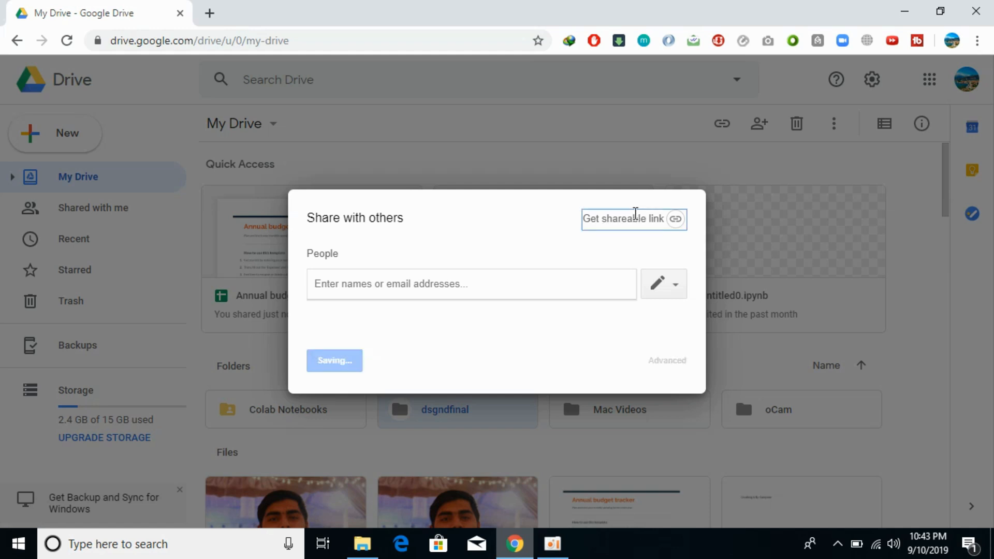
pyautogui.click(625, 218)
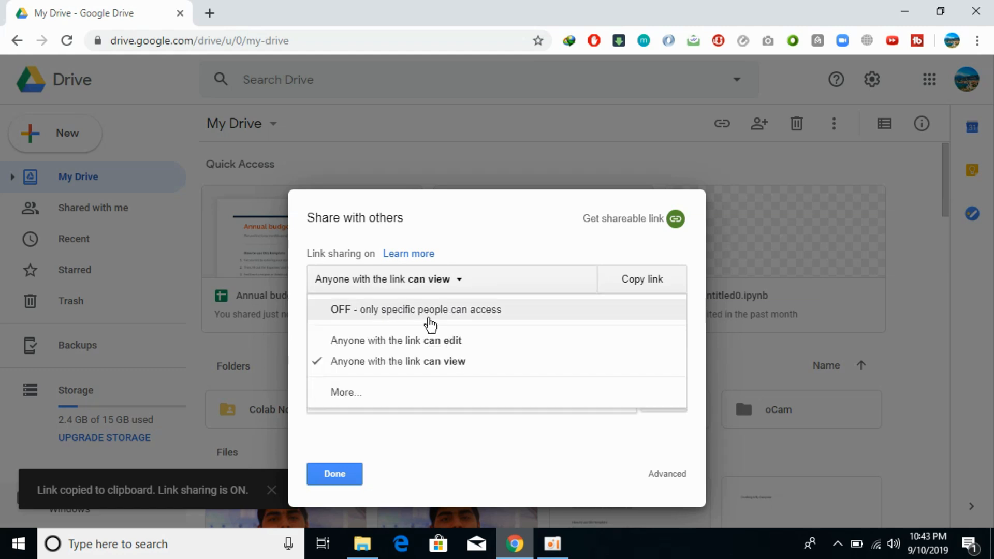
pyautogui.moveTo(479, 335)
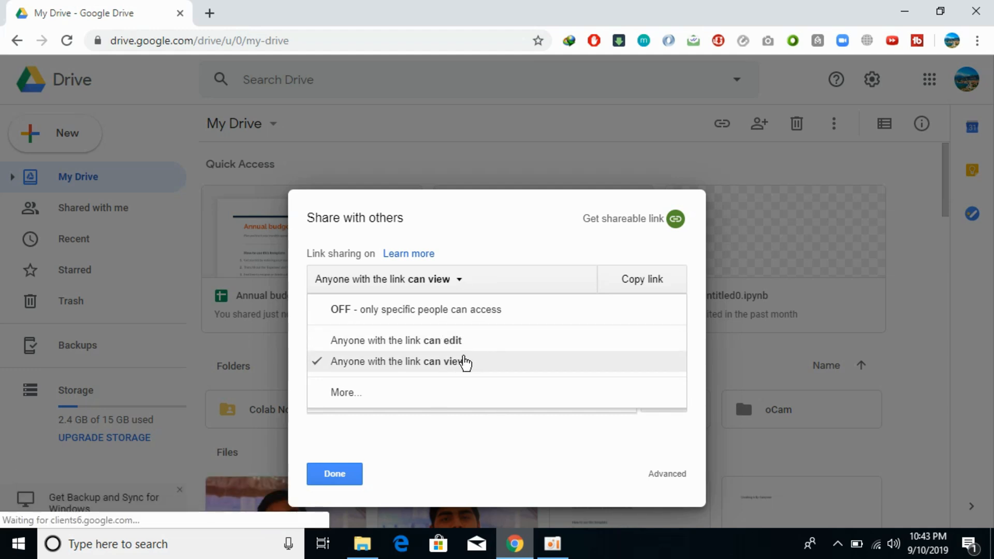
pyautogui.moveTo(437, 347)
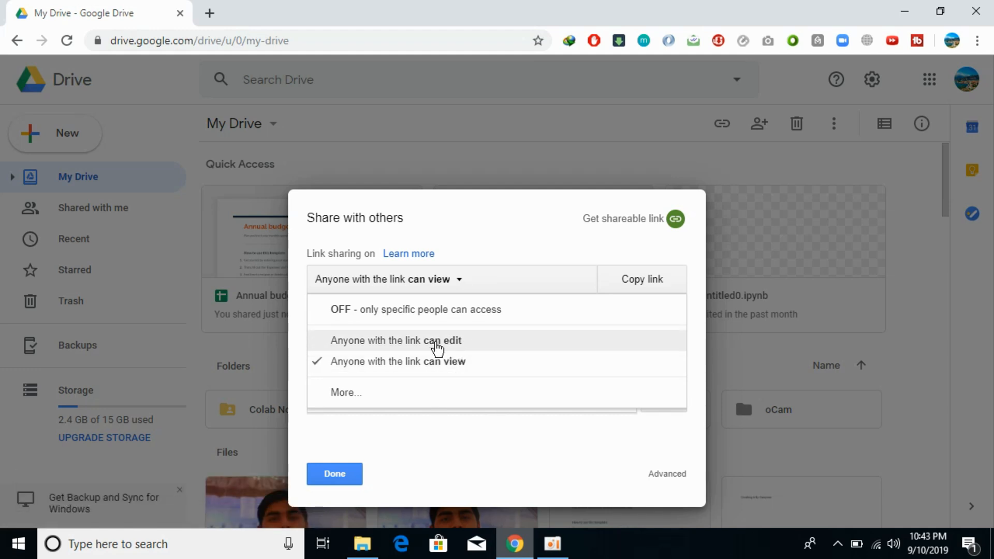
pyautogui.moveTo(450, 368)
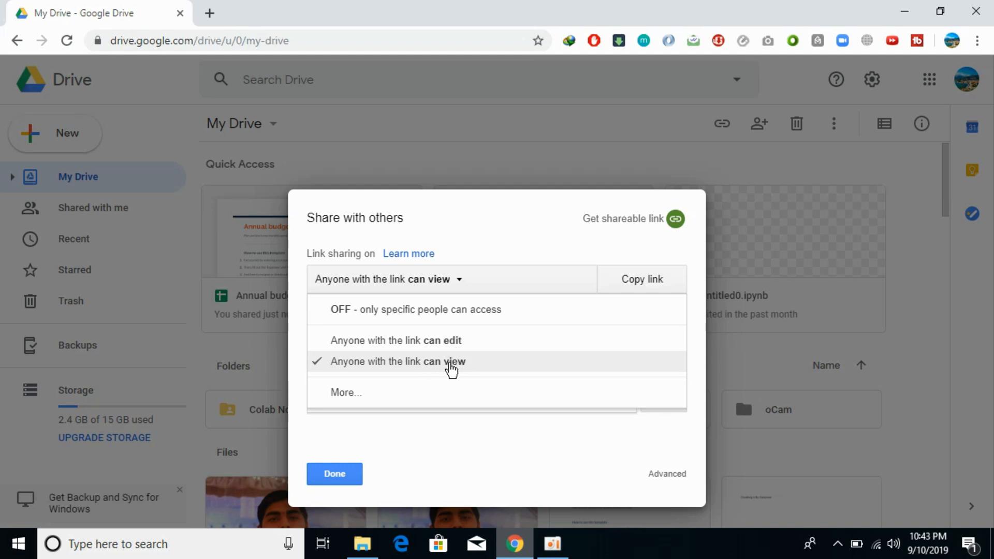
pyautogui.click(397, 361)
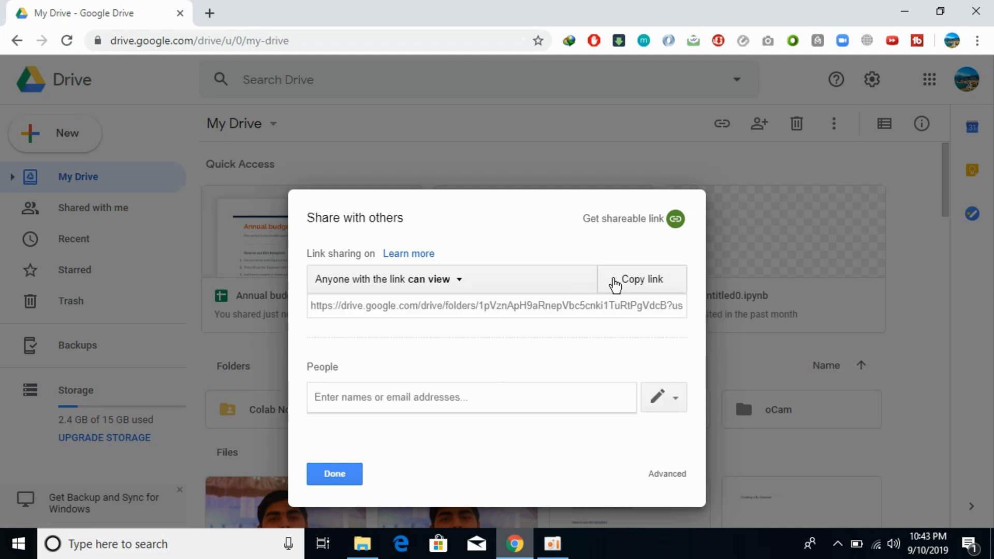
pyautogui.click(642, 278)
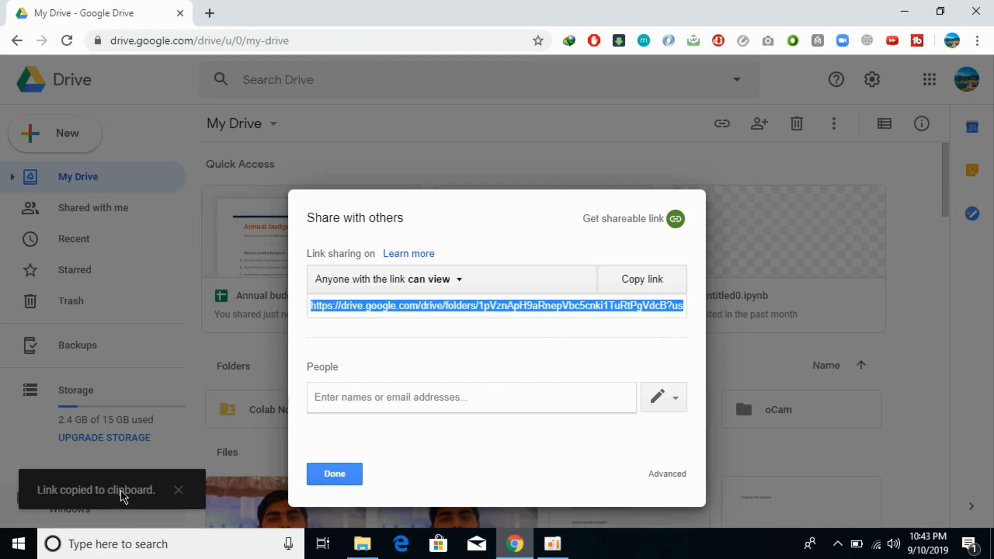
pyautogui.moveTo(431, 305)
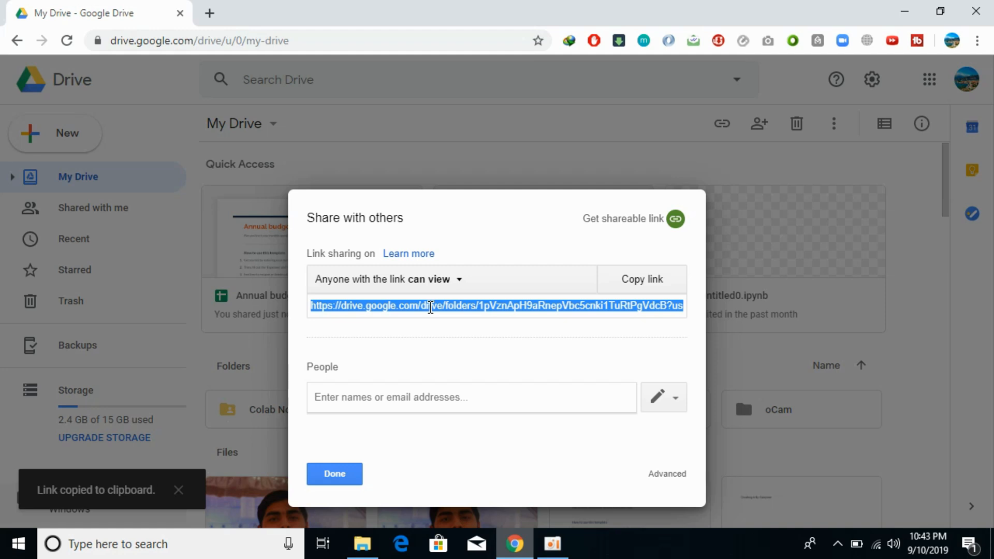
pyautogui.click(447, 279)
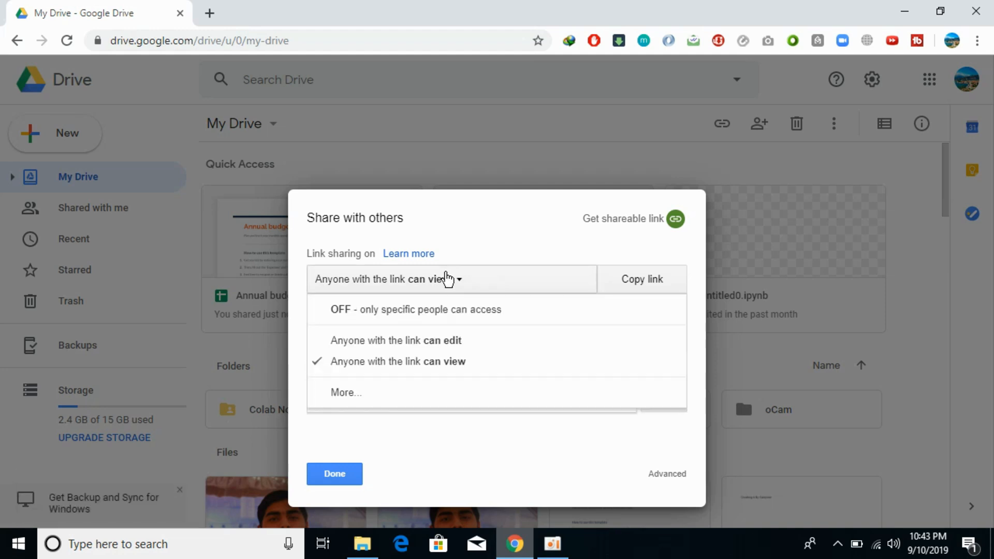
pyautogui.click(398, 361)
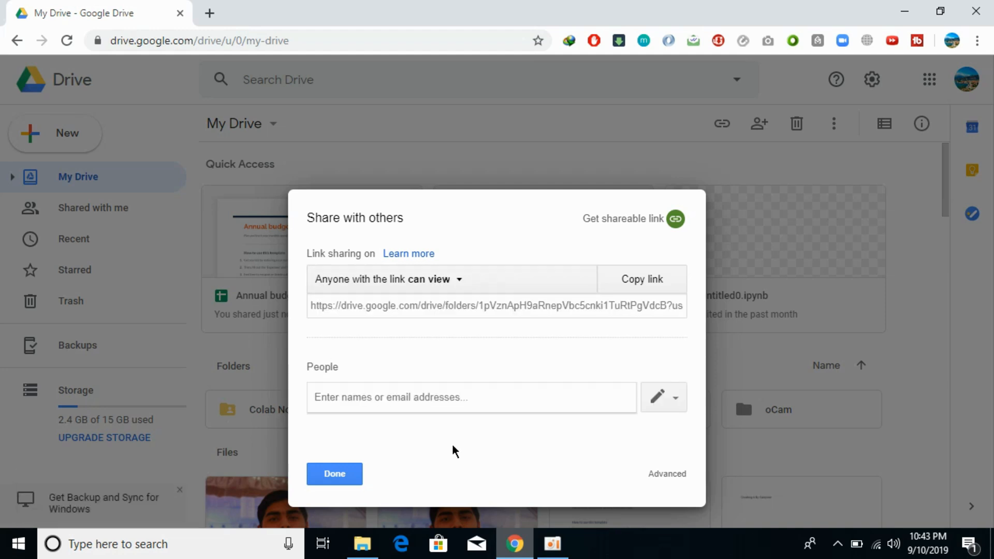
# Step: Add the suggested contact starting with 'k' as recipient and send the invitation
pyautogui.write('k')
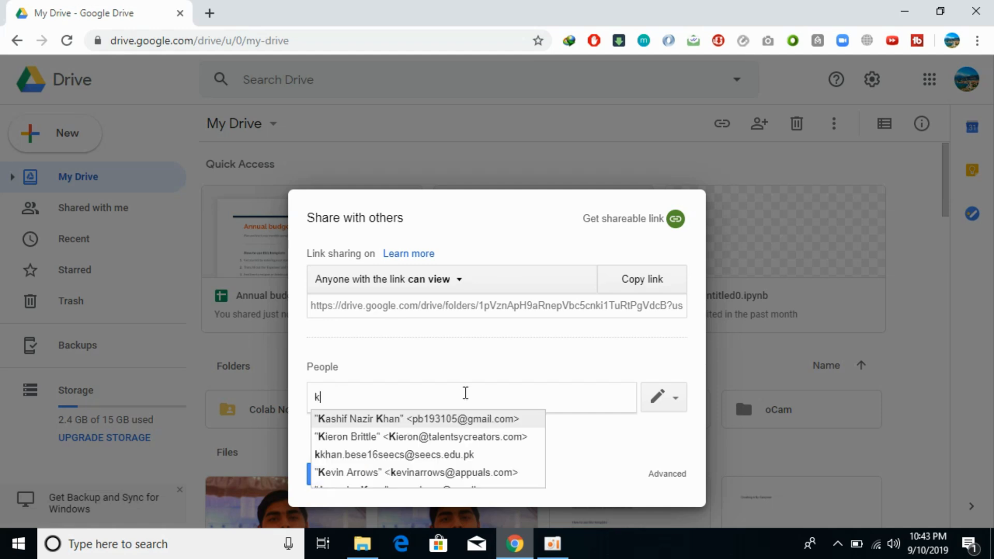
pyautogui.click(394, 455)
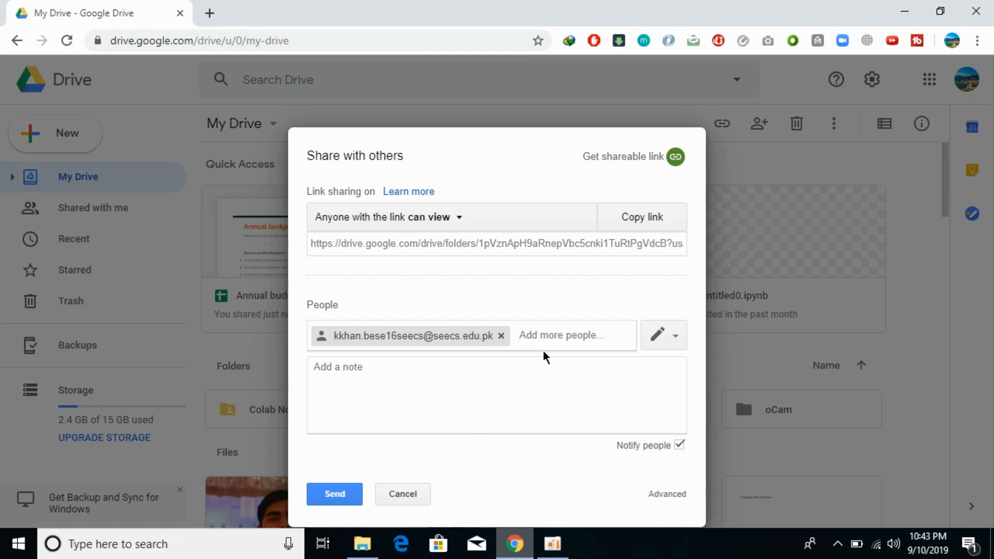
pyautogui.click(496, 394)
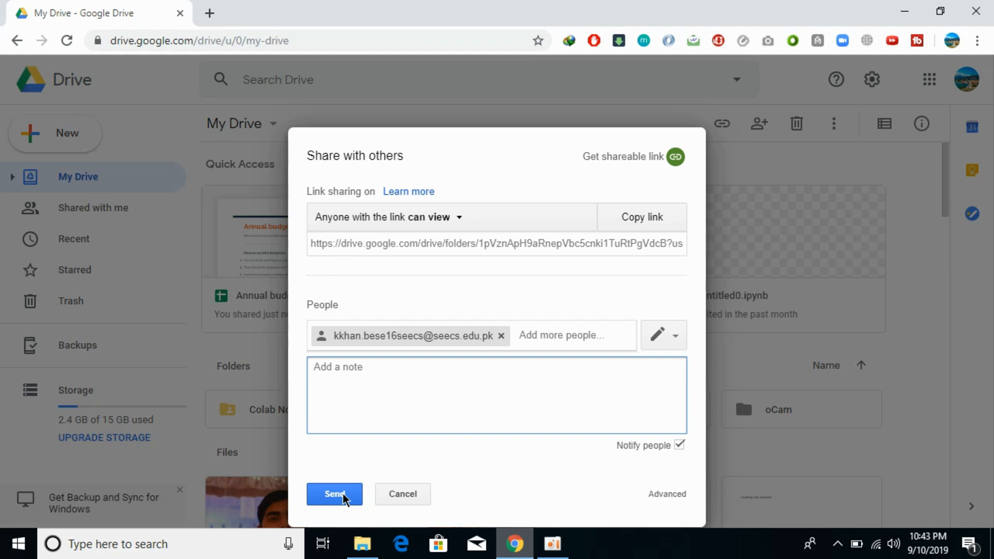
pyautogui.click(334, 494)
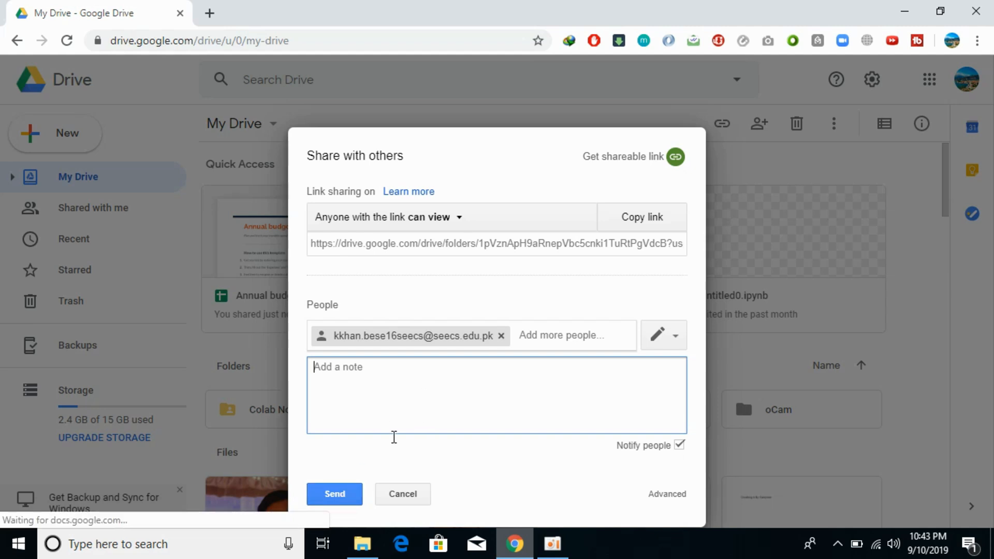
# Step: Confirm the invitation and finish with Done, returning to My Drive
pyautogui.click(334, 494)
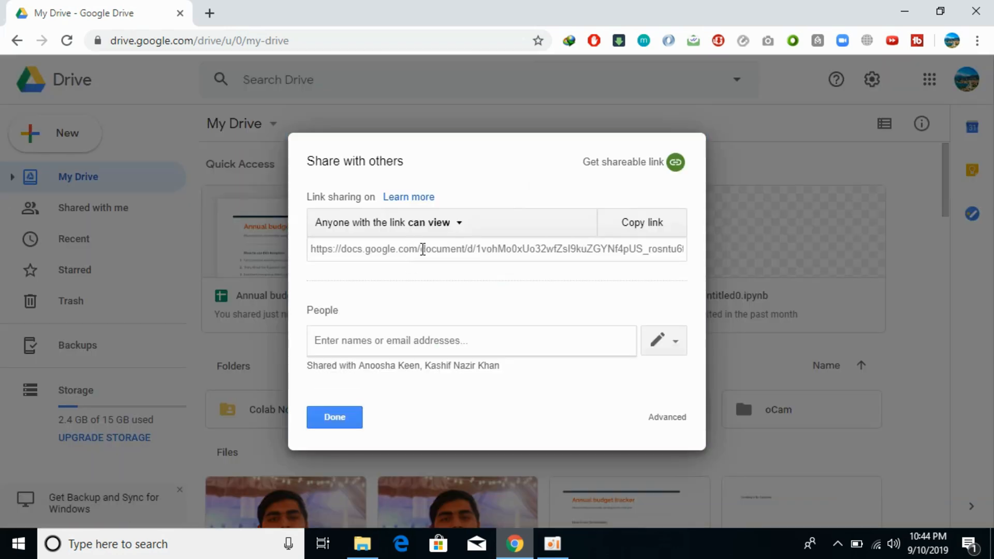
pyautogui.moveTo(626, 396)
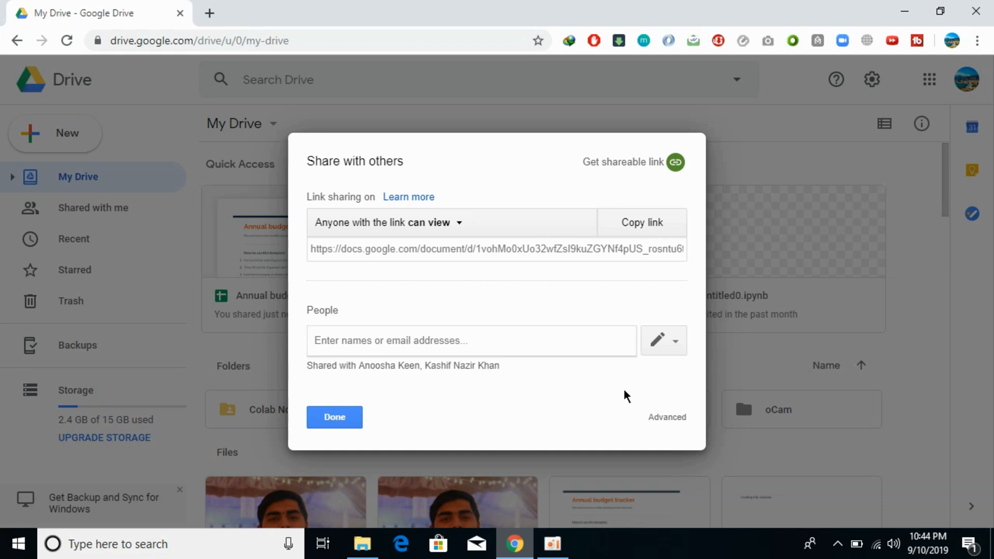
pyautogui.moveTo(325, 468)
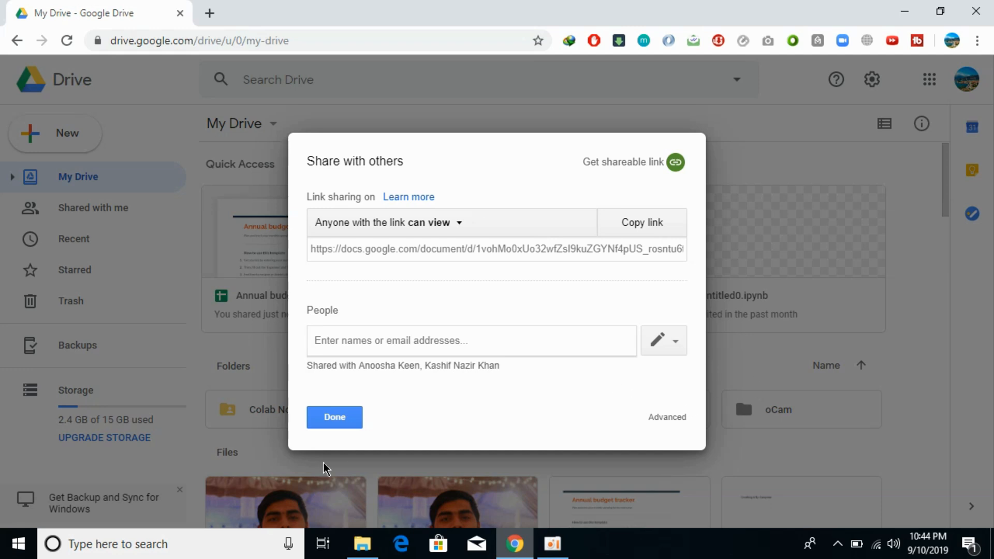
pyautogui.click(335, 417)
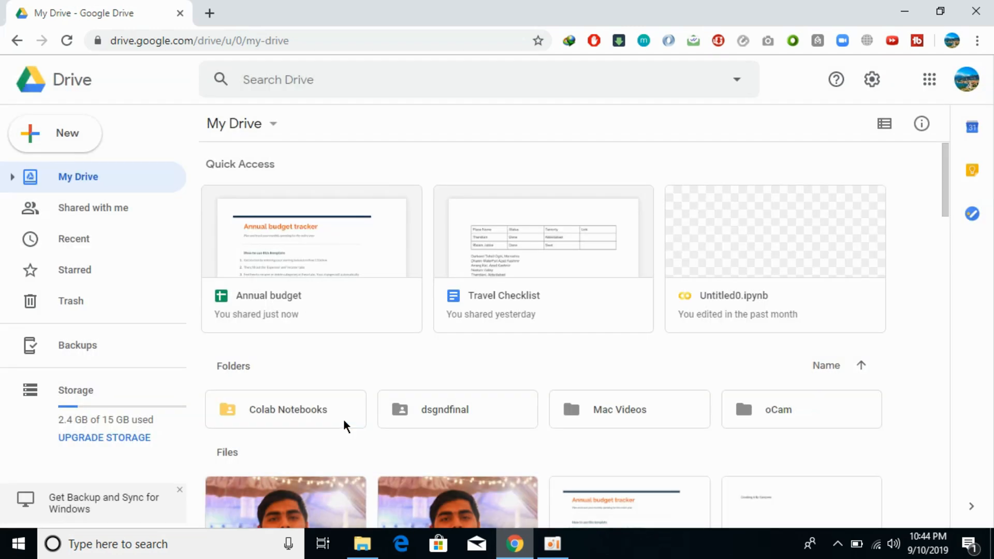